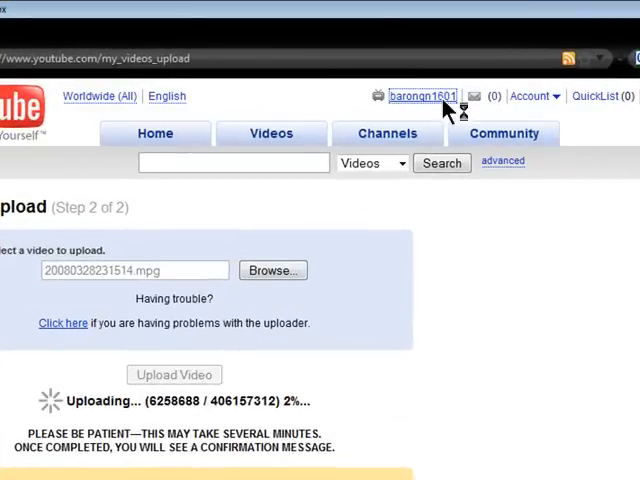
# Open the YouTube Personal Messages inbox to read the 'Playing ISO files in Media Center?' message
pyautogui.click(421, 96)
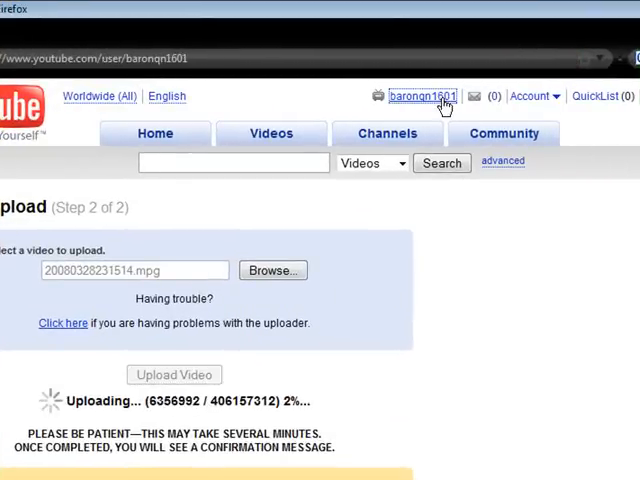
pyautogui.click(421, 95)
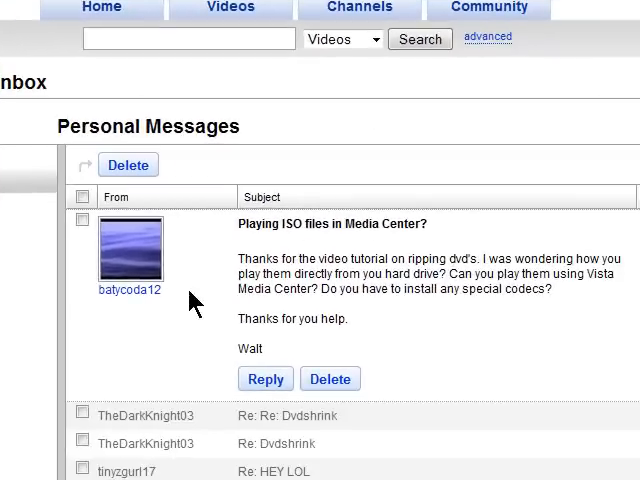
pyautogui.moveTo(240, 290)
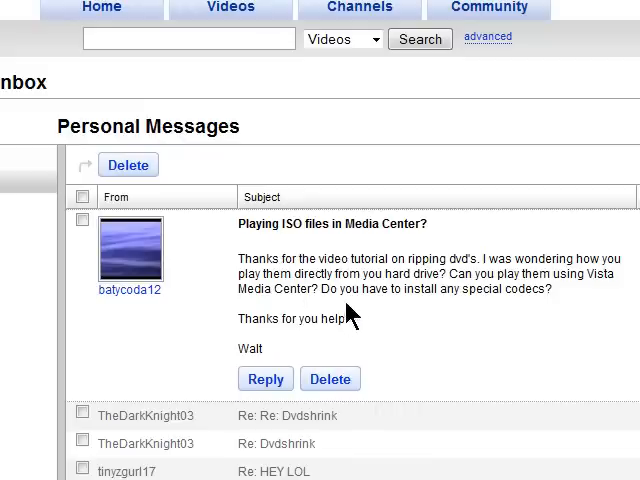
pyautogui.moveTo(402, 310)
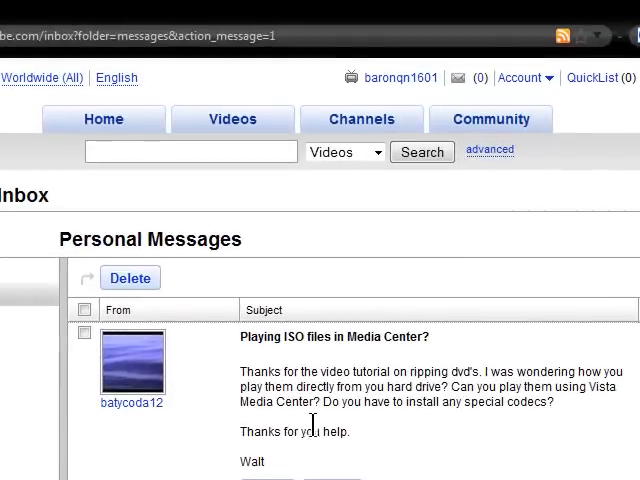
pyautogui.moveTo(350, 432)
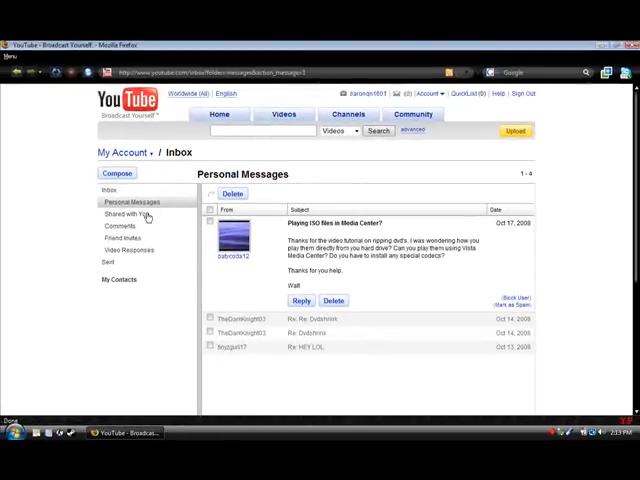
pyautogui.moveTo(600, 48)
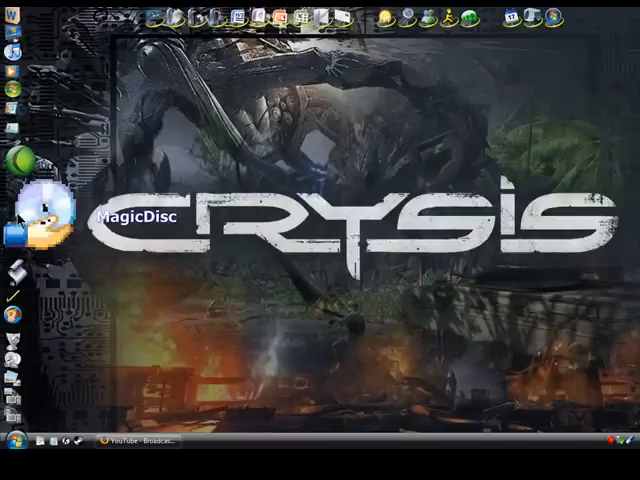
pyautogui.moveTo(55, 220)
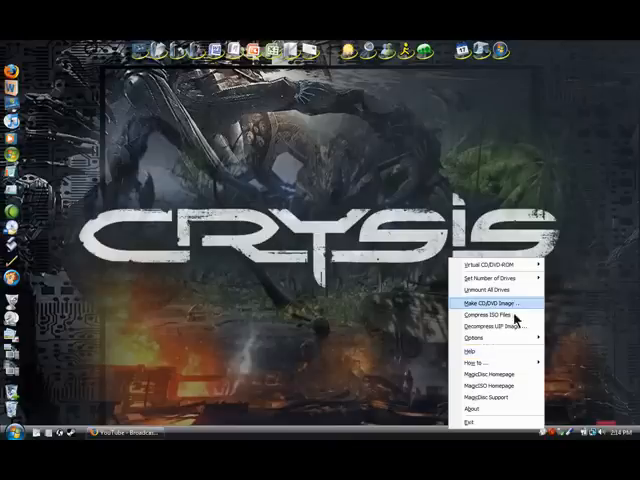
pyautogui.moveTo(495, 265)
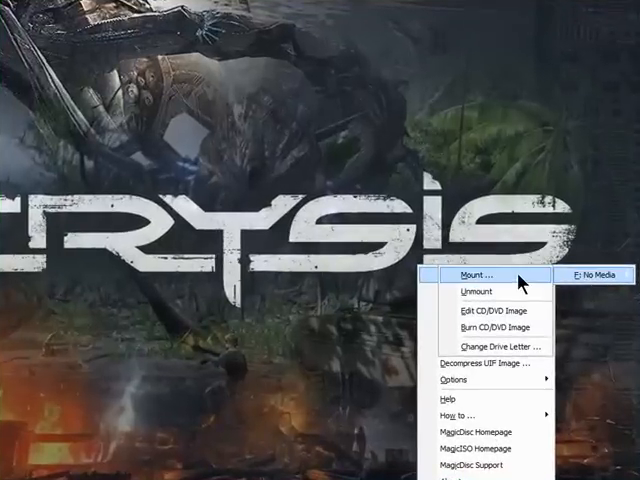
# Start mounting an image into drive F:, choosing RAMBO_4 from the Movies folder
pyautogui.click(477, 277)
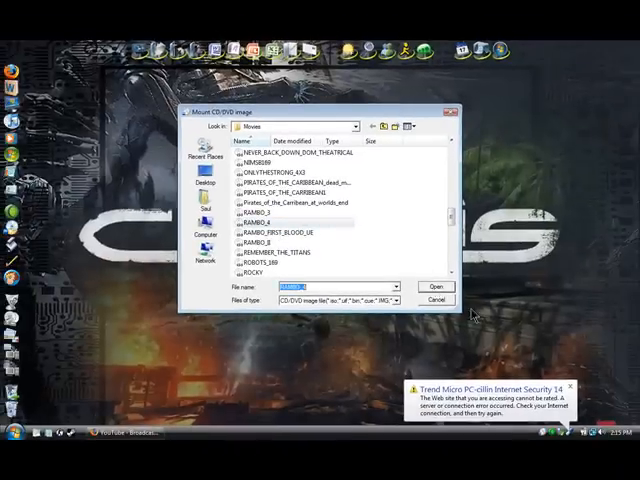
# Mount RAMBO_4 as drive F: and play it as a DVD in Windows Media Center
pyautogui.click(435, 287)
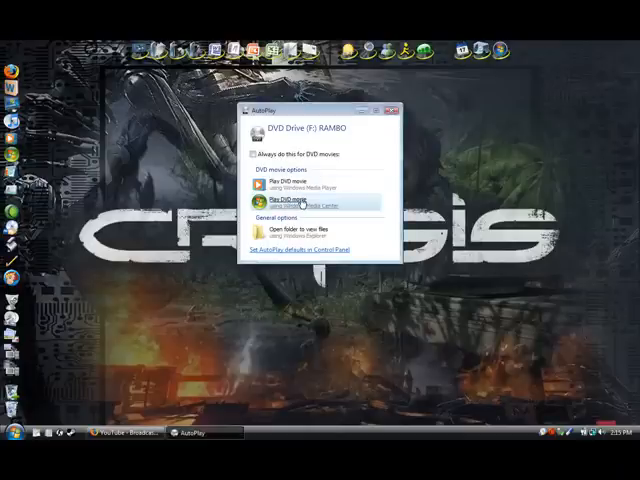
pyautogui.click(285, 205)
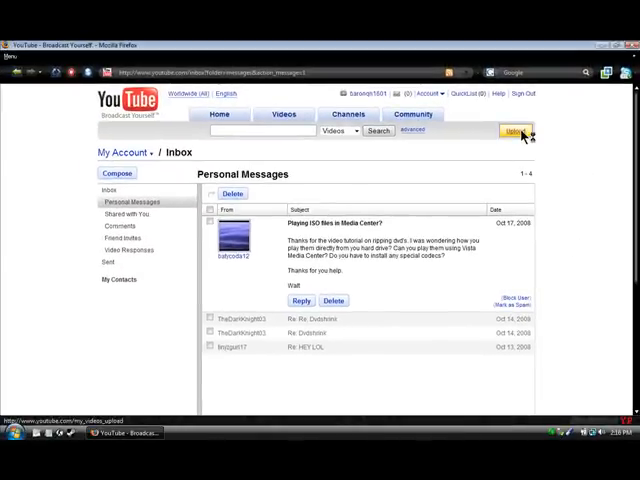
# Go to YouTube's Upload page, then minimize Firefox to show the Crysis desktop
pyautogui.click(515, 131)
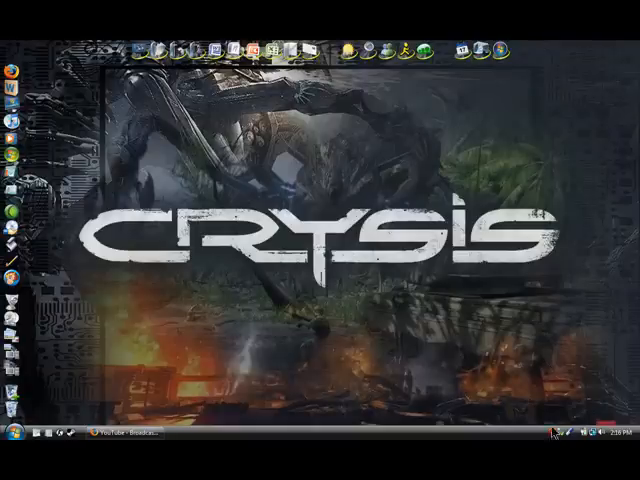
pyautogui.rightClick(560, 431)
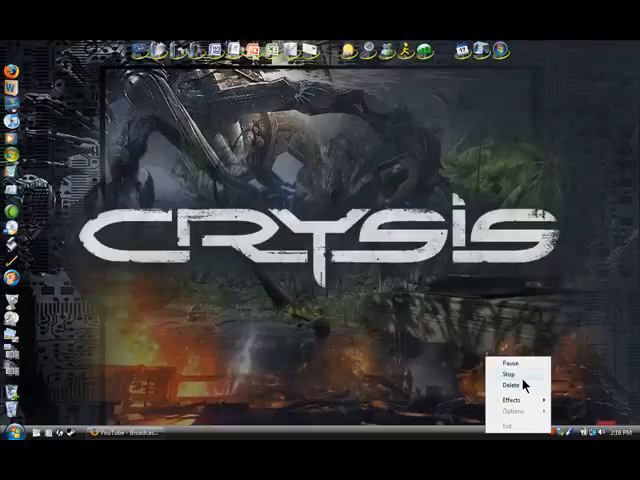